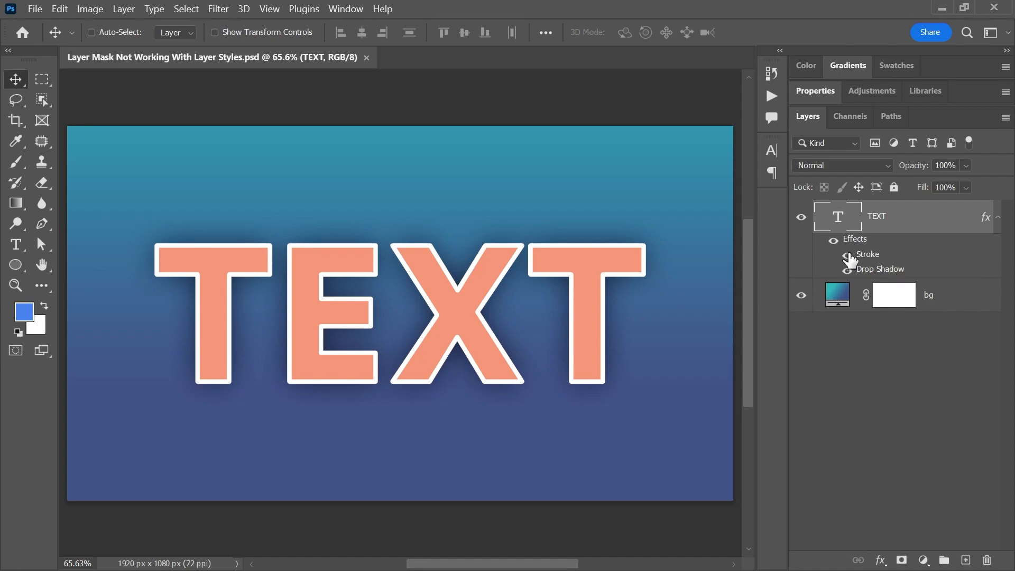
Toggle the drop shadow visibility to check it, then add a layer mask to the TEXT layer
{"action": "left_click", "coordinate": [846, 269]}
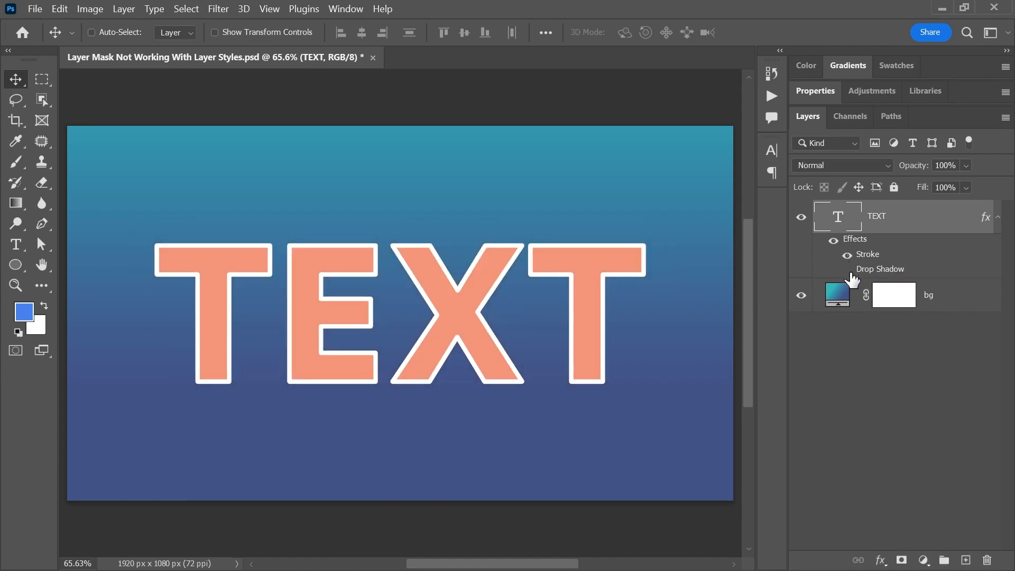
{"action": "left_click", "coordinate": [846, 269]}
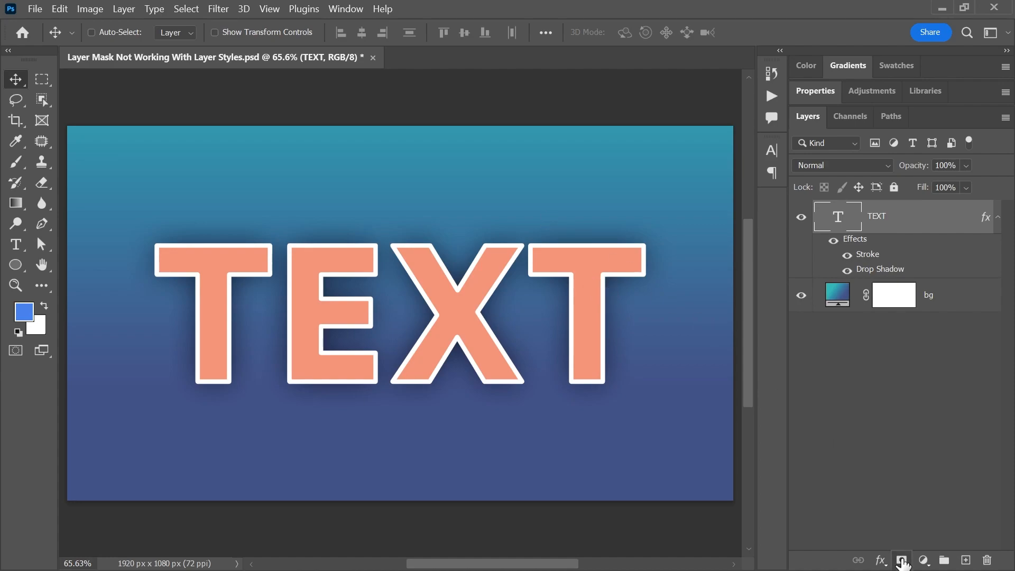
{"action": "left_click", "coordinate": [901, 559]}
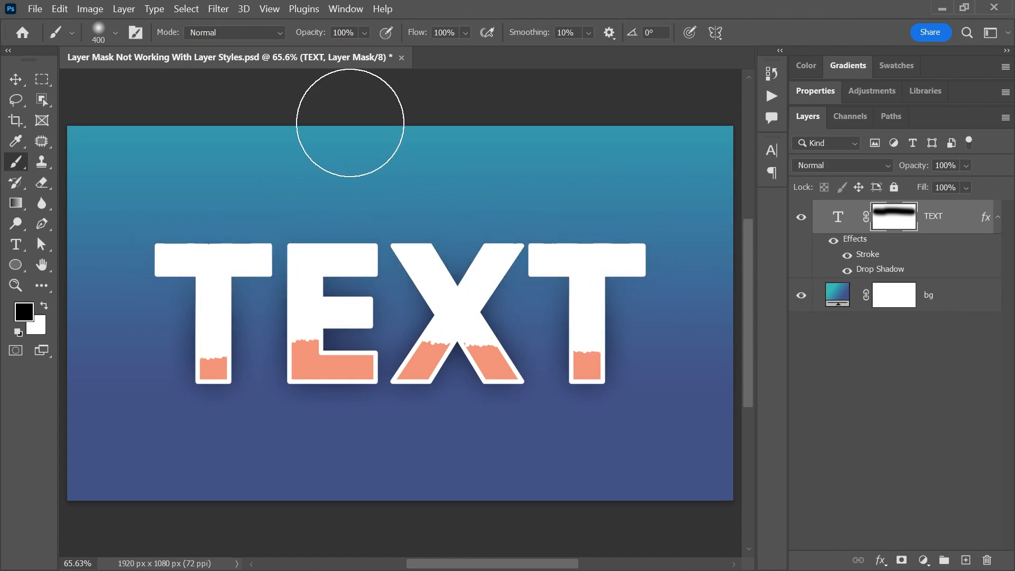
{"action": "mouse_move", "coordinate": [540, 182]}
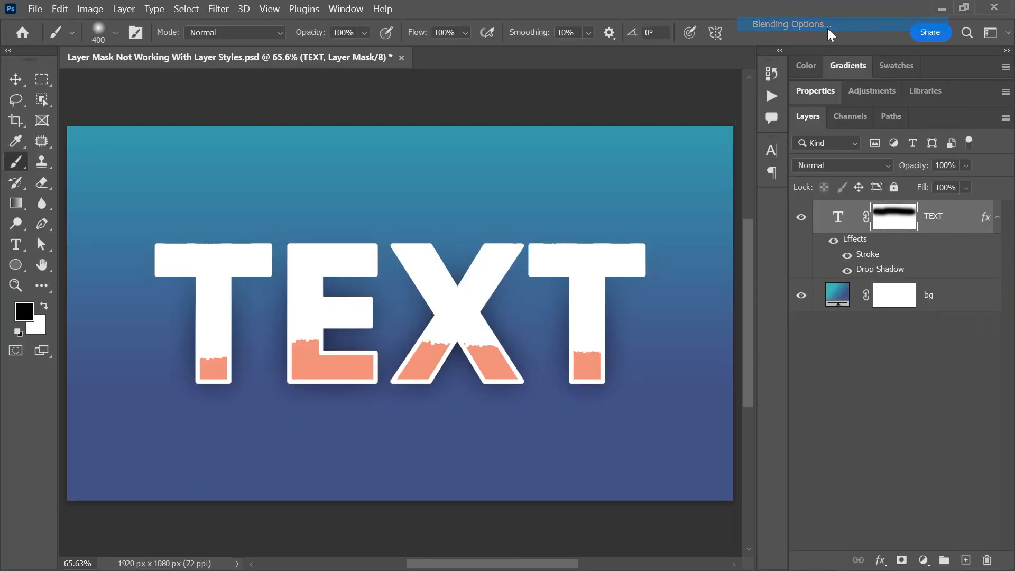
Enable Layer Mask Hides Effects in the TEXT layer's Blending Options so stroke and shadow fade too
{"action": "left_click", "coordinate": [787, 25]}
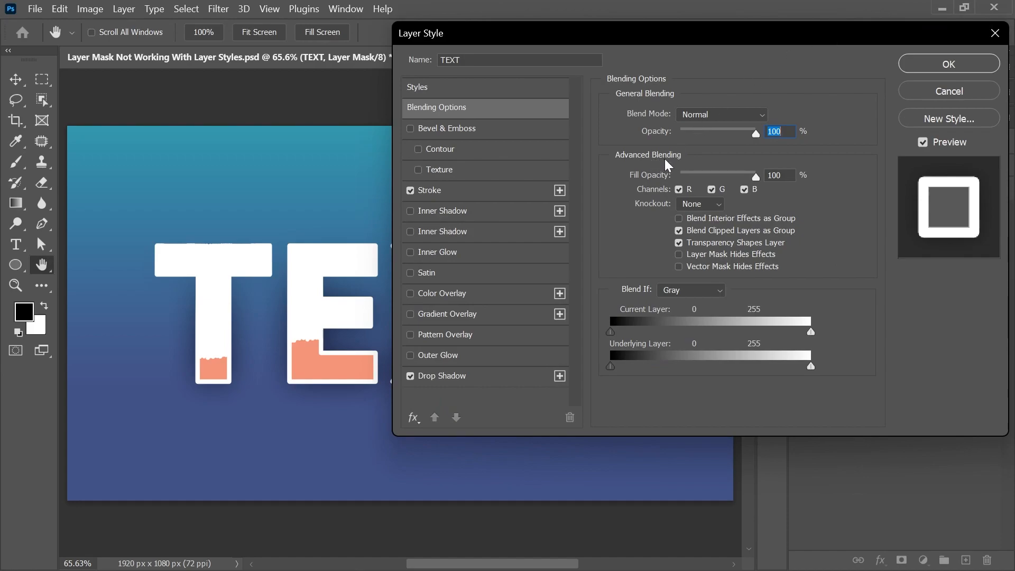
{"action": "left_click", "coordinate": [679, 254]}
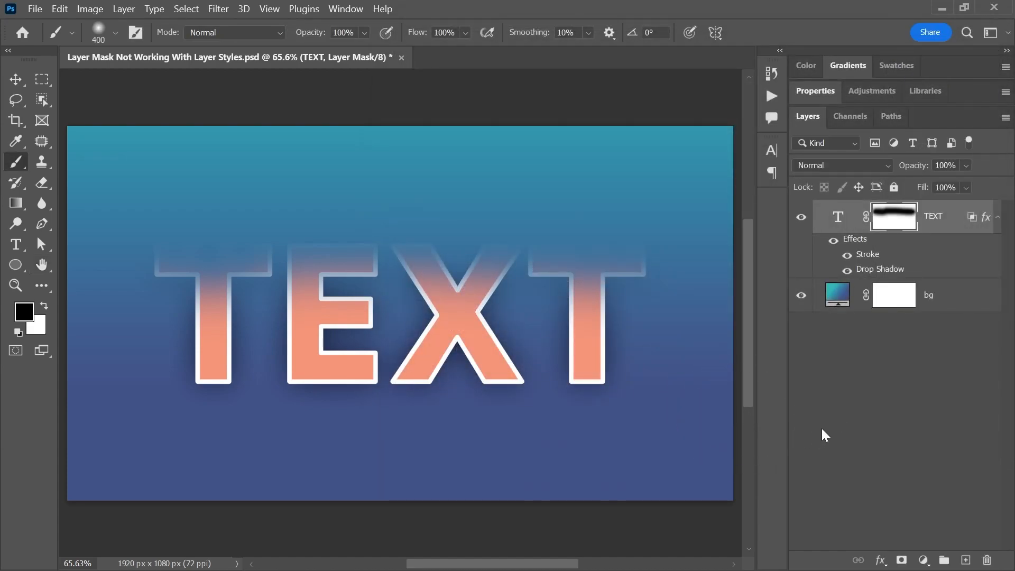
{"action": "mouse_move", "coordinate": [823, 447]}
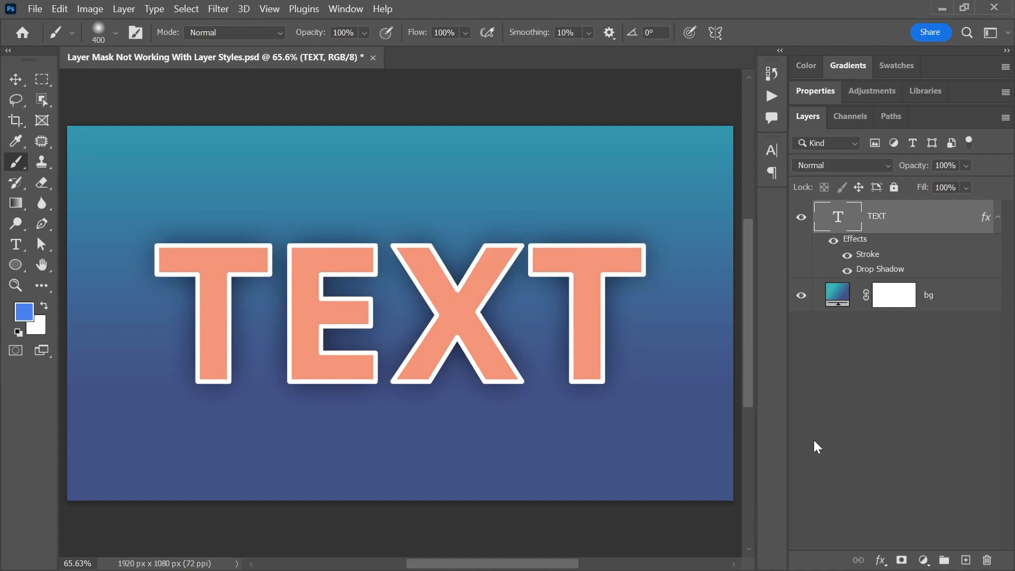
{"action": "mouse_move", "coordinate": [946, 226]}
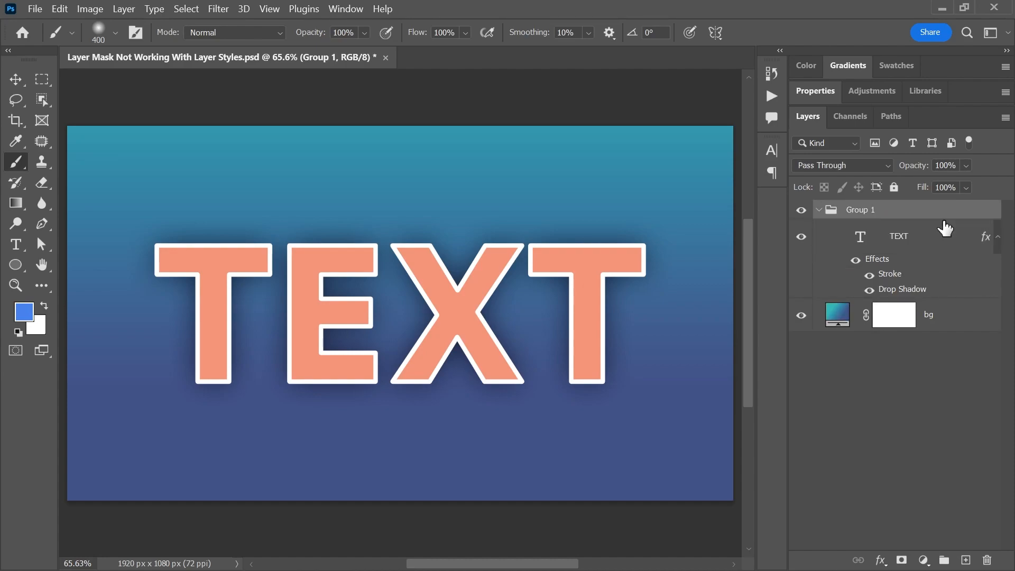
Select Group 1 containing the now-unmasked TEXT layer
{"action": "left_click", "coordinate": [901, 560]}
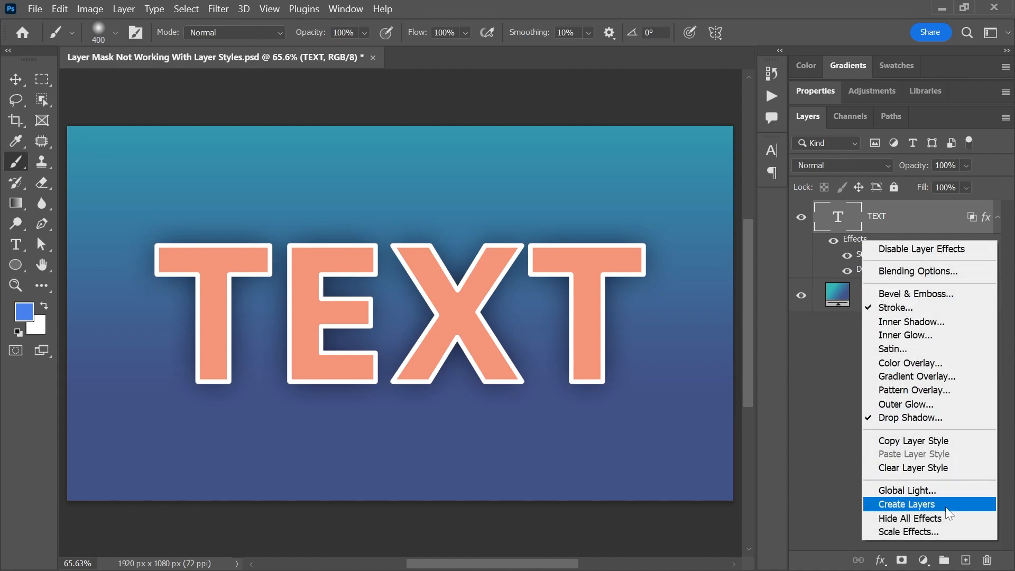
Use Create Layers to turn the stroke and drop shadow into separate layers, accepting the warning
{"action": "left_click", "coordinate": [906, 504]}
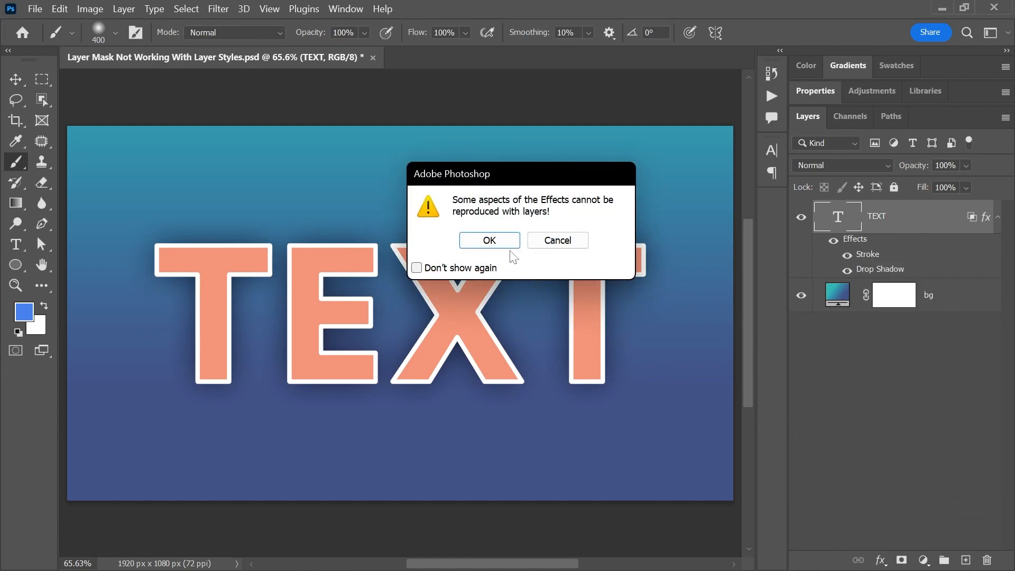
{"action": "left_click", "coordinate": [488, 240]}
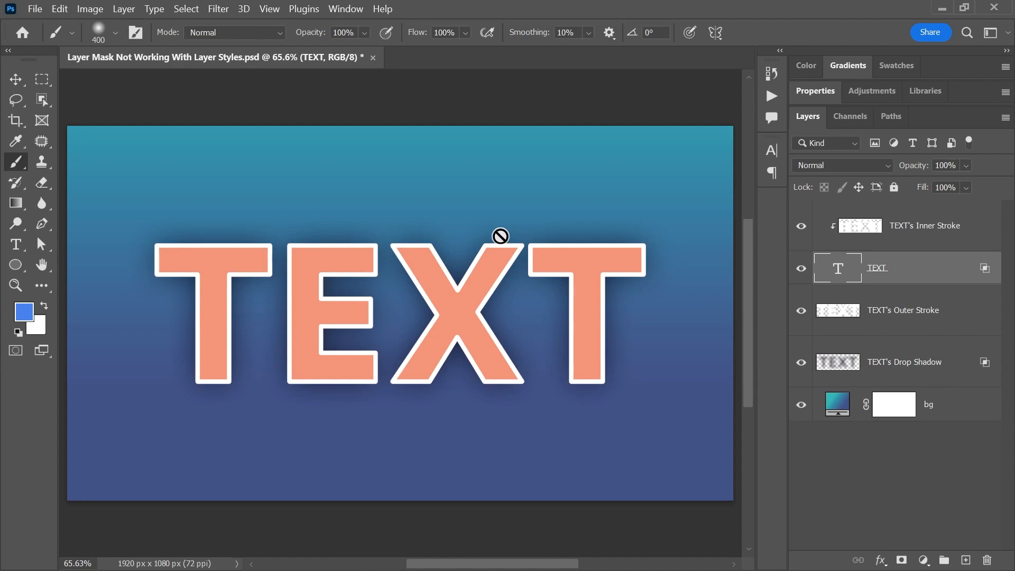
{"action": "mouse_move", "coordinate": [928, 244]}
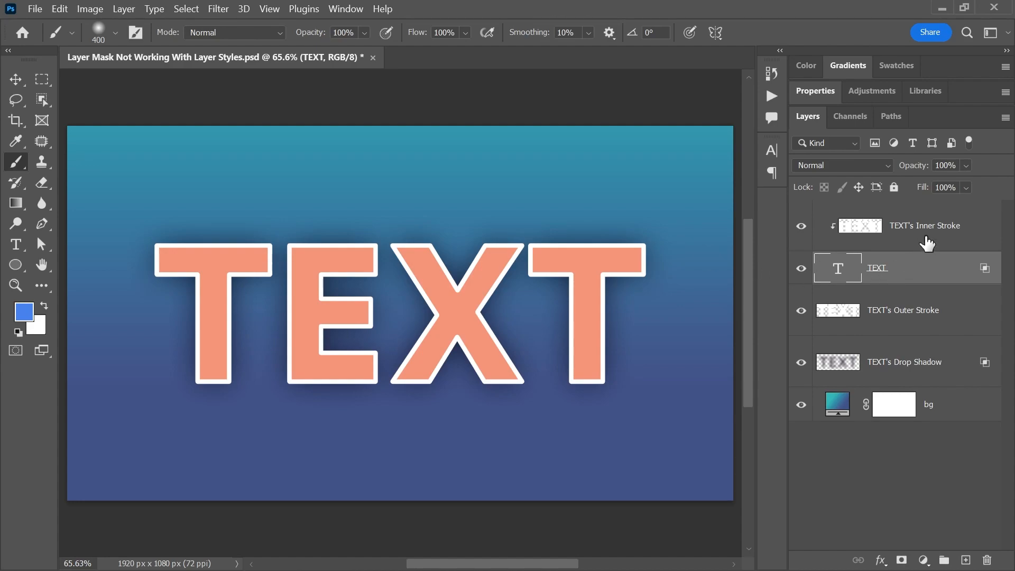
{"action": "left_click", "coordinate": [925, 225]}
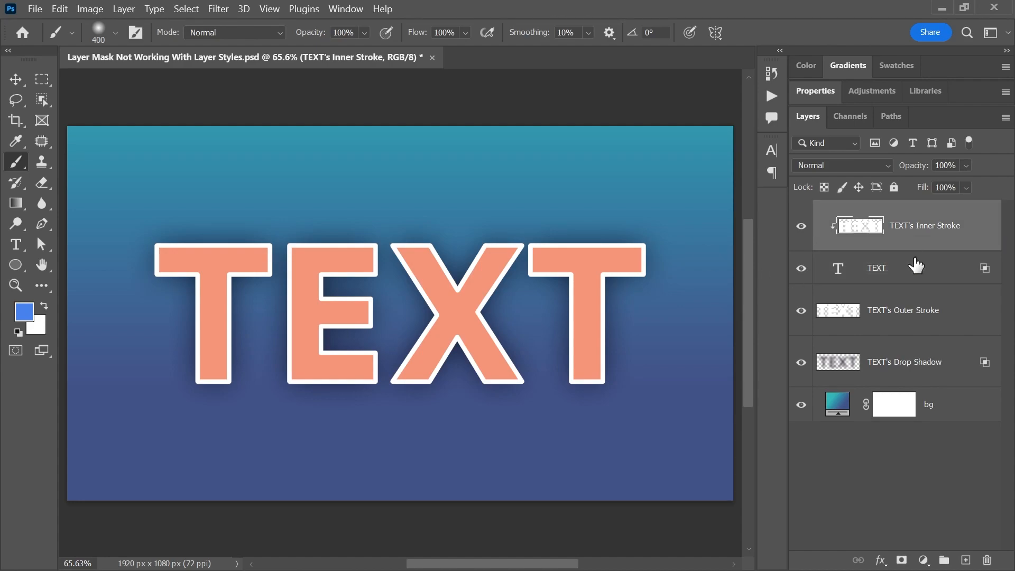
{"action": "left_click", "coordinate": [904, 361]}
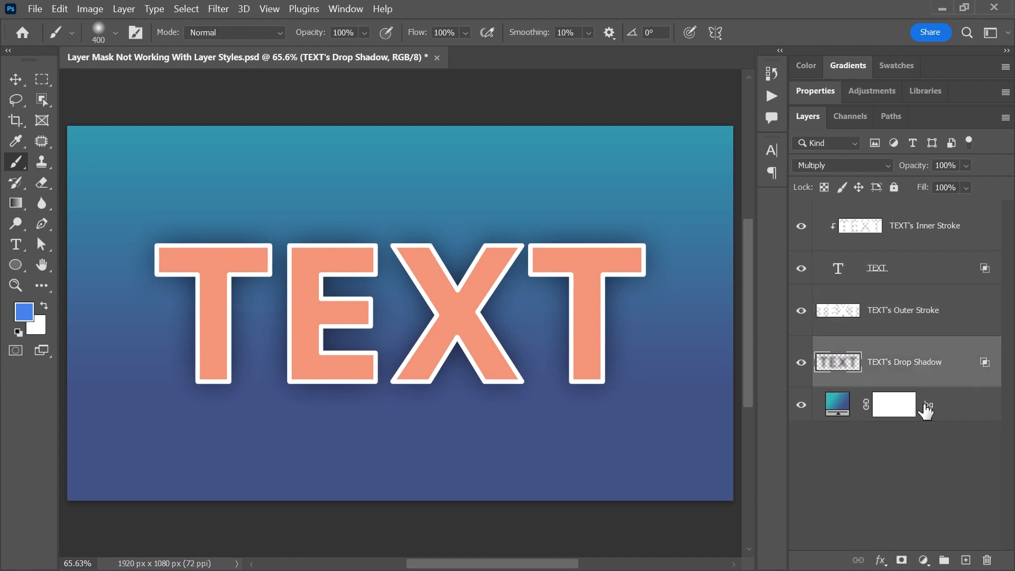